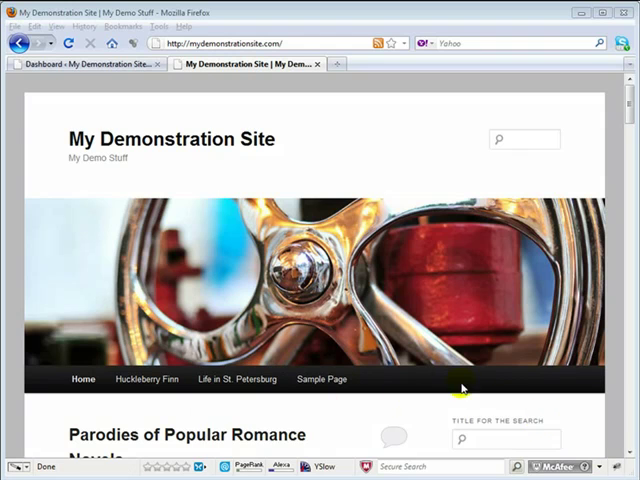
# Scroll through the saved .widget-title CSS text file in Notepad.
pyautogui.scroll(-3)
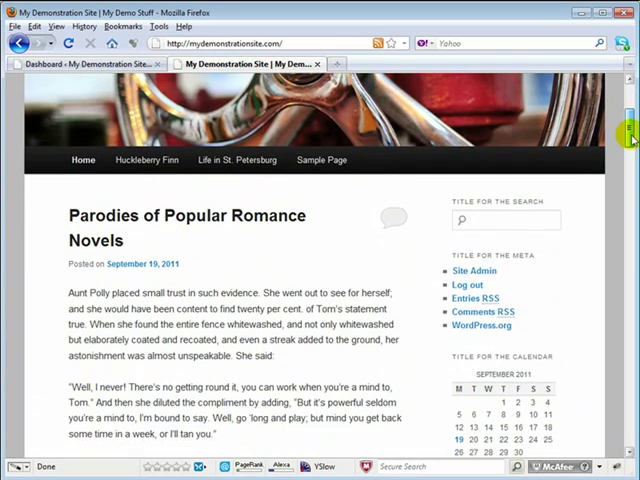
pyautogui.scroll(-3)
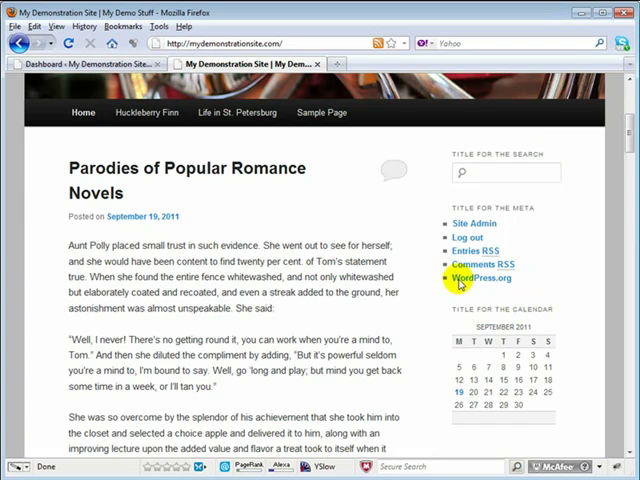
pyautogui.scroll(-3)
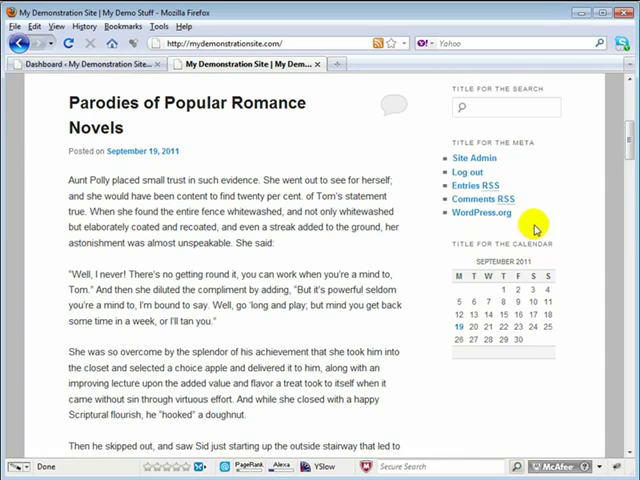
pyautogui.moveTo(288, 368)
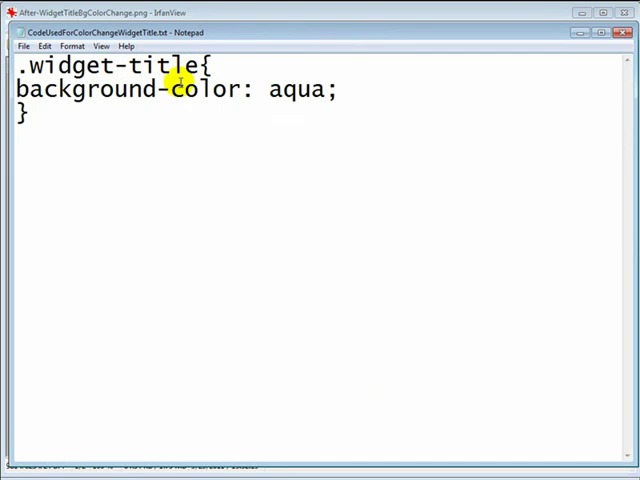
# Replace 'aqua' with 'yellow' in the .widget-title rule and select it all for copying.
pyautogui.doubleClick(290, 88)
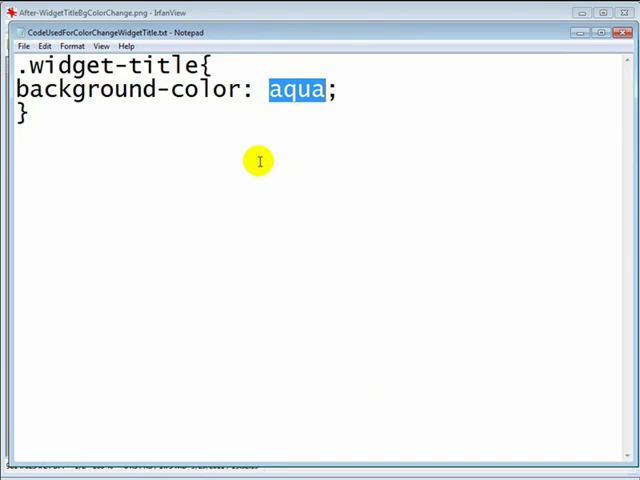
pyautogui.write('ye')
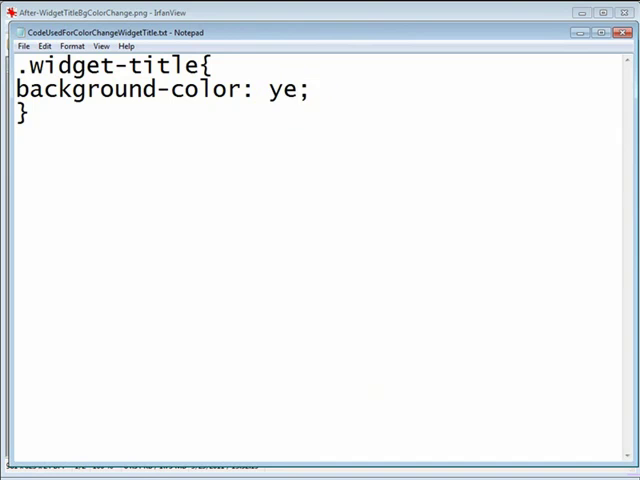
pyautogui.write('llow')
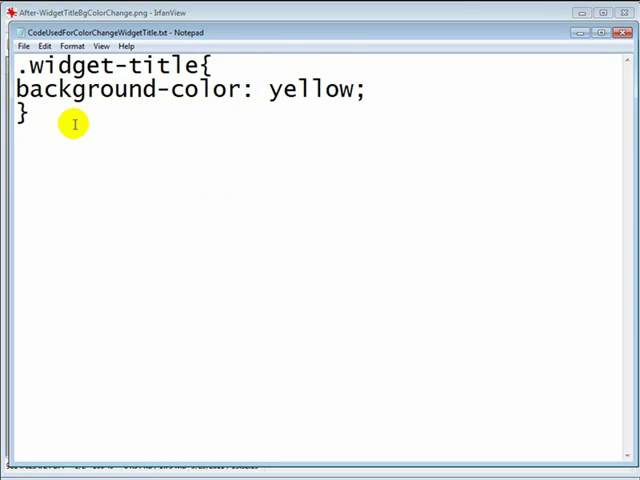
pyautogui.press('ctrl+a')
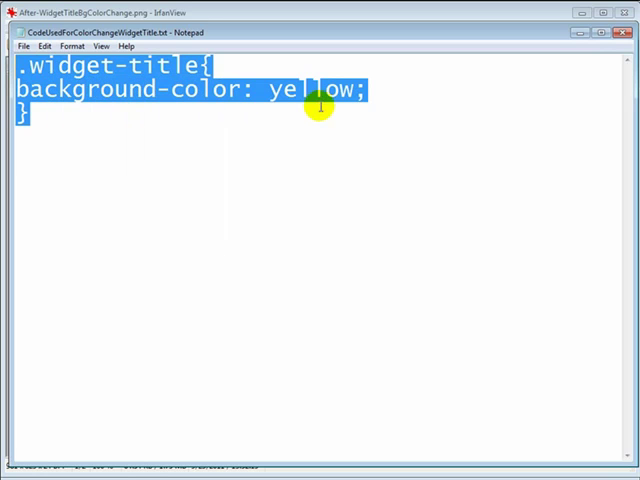
pyautogui.moveTo(324, 84)
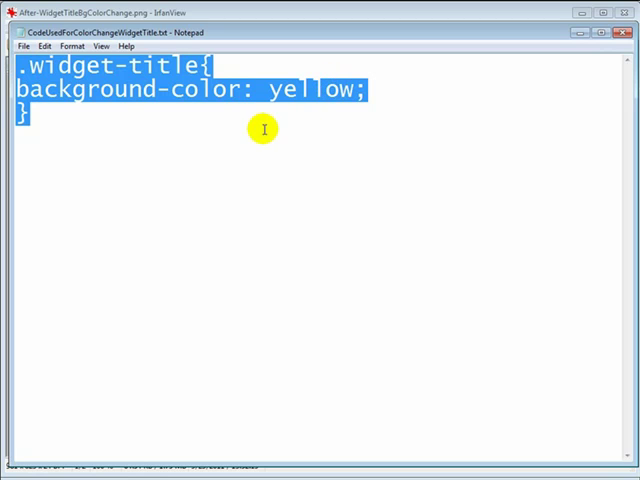
pyautogui.moveTo(284, 120)
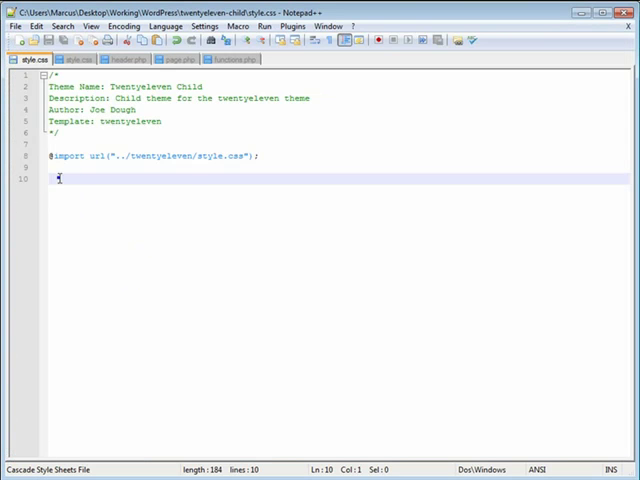
# Paste the yellow .widget-title rule into the child theme's style.css and save it.
pyautogui.rightClick(60, 180)
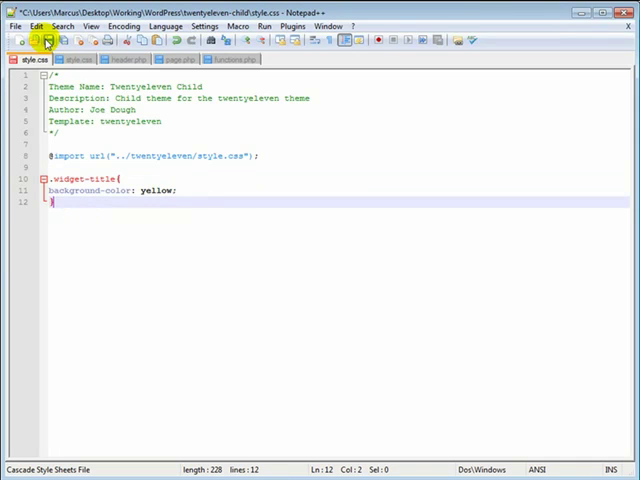
pyautogui.click(44, 40)
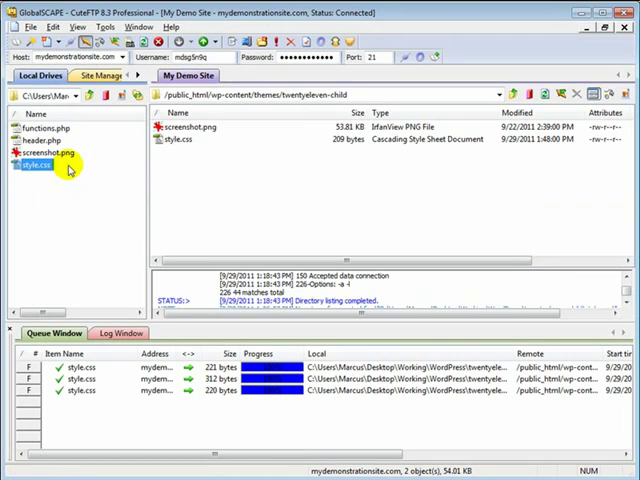
# Upload style.css to the twentyeleven-child folder, confirming the overwrite of the old copy.
pyautogui.rightClick(44, 172)
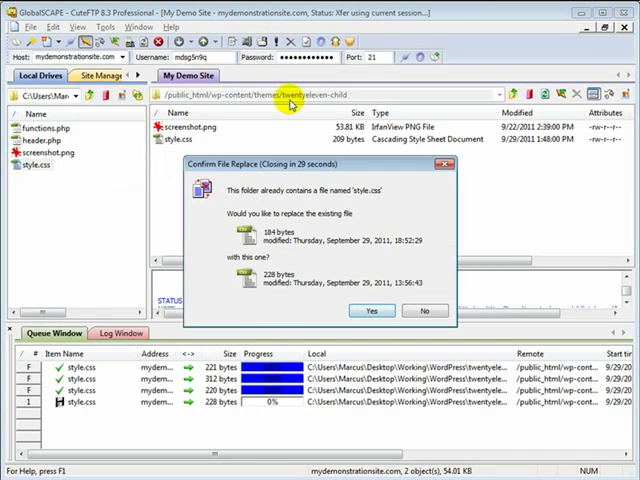
pyautogui.click(372, 312)
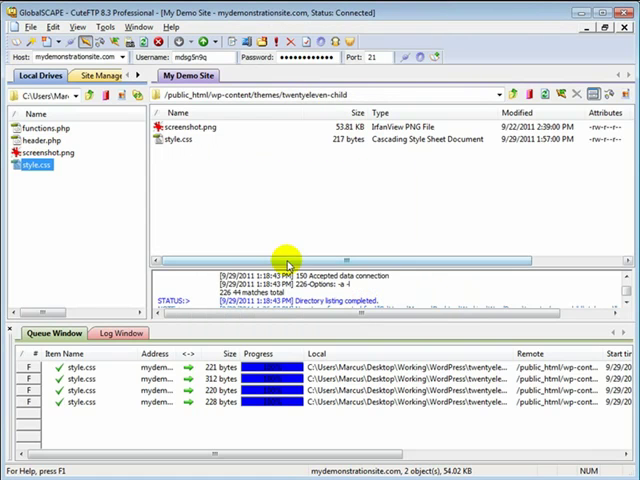